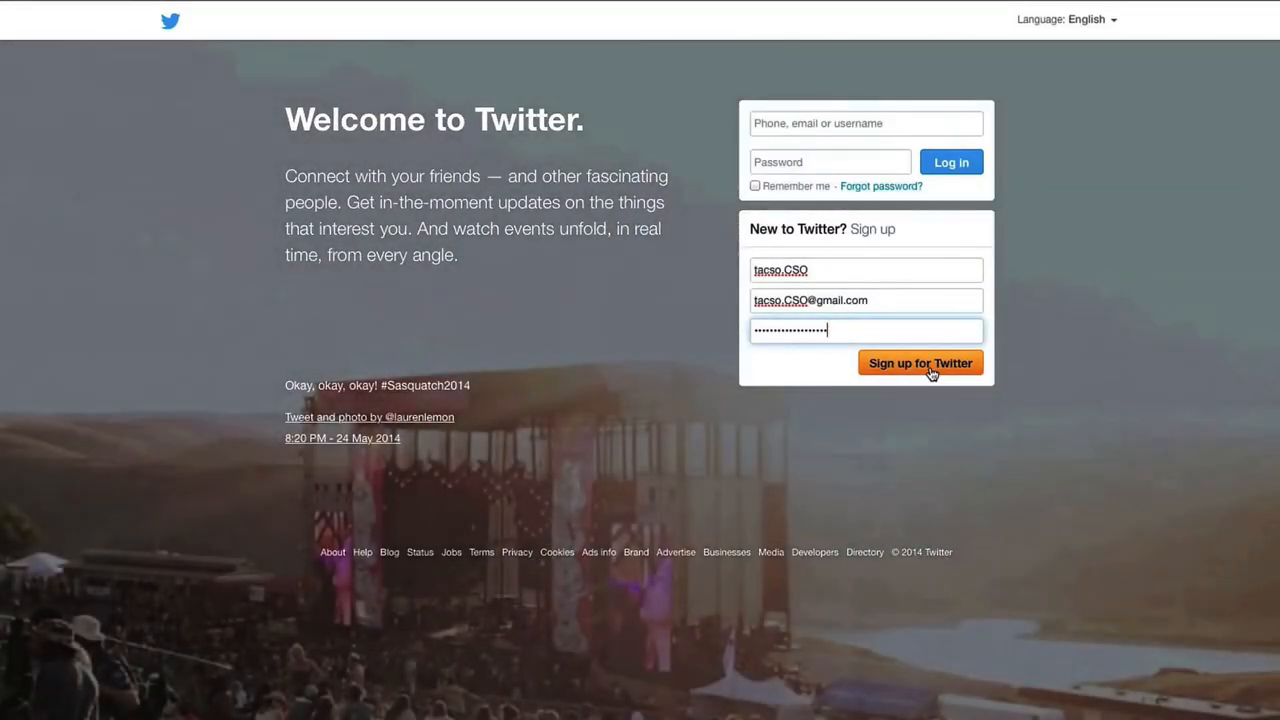
Submit the sign-up details and enter the username for the new TACSO account
click(920, 364)
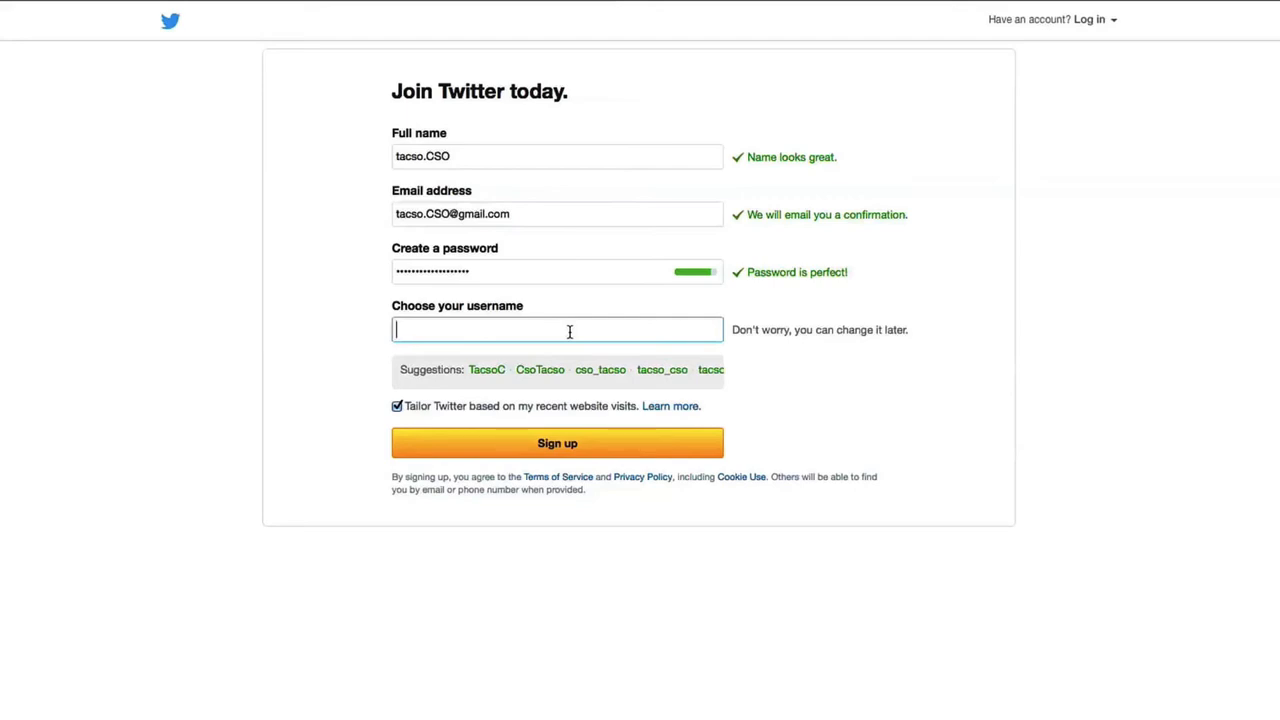
text(Tacso)
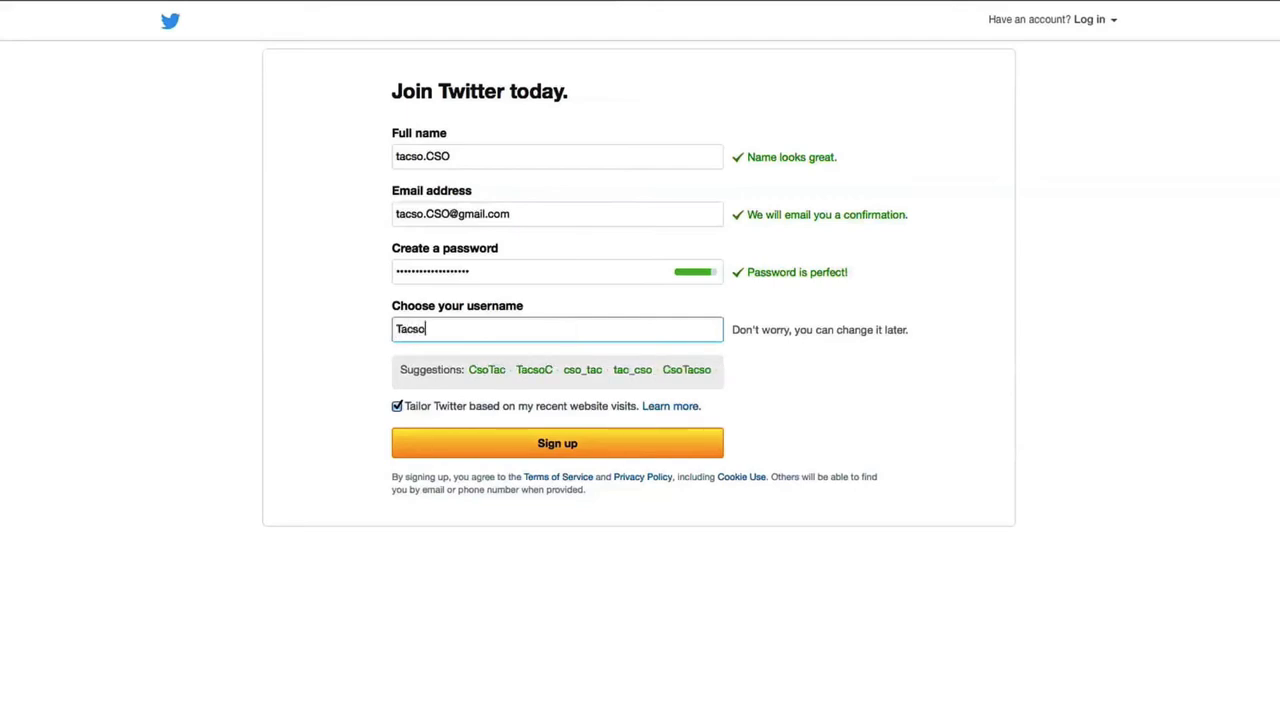
text(Tw)
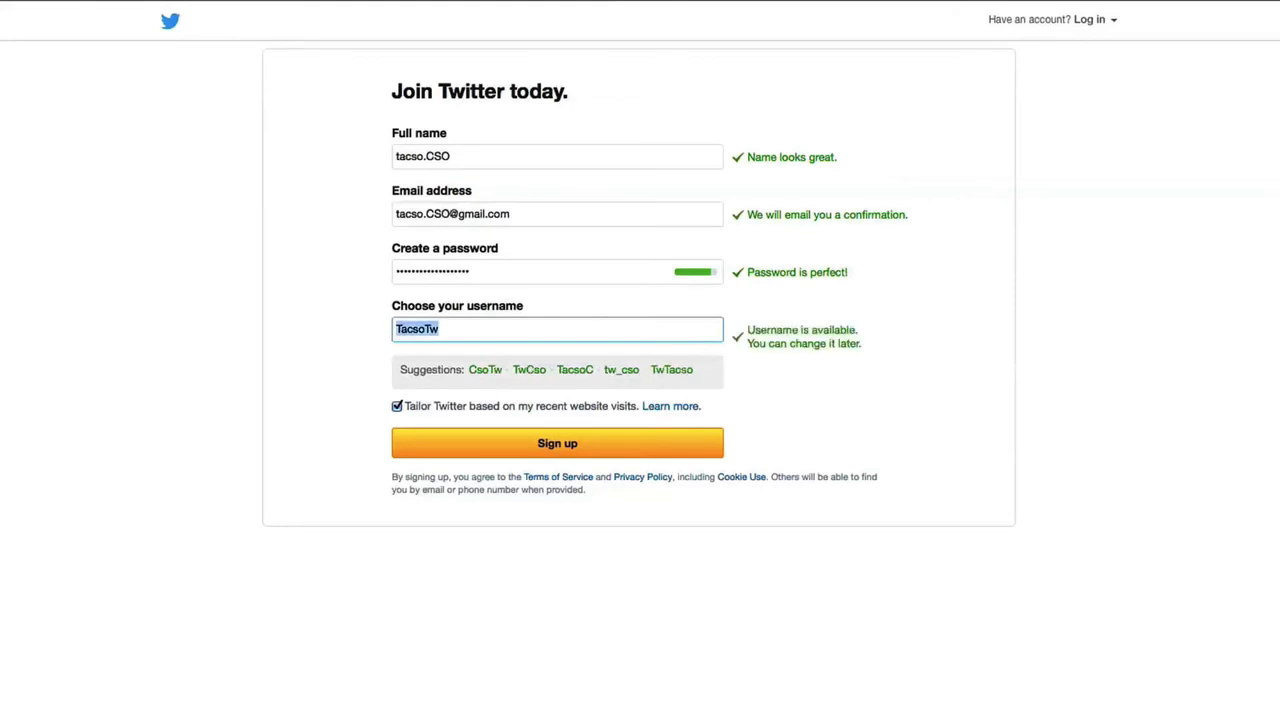
mouse_move(604, 448)
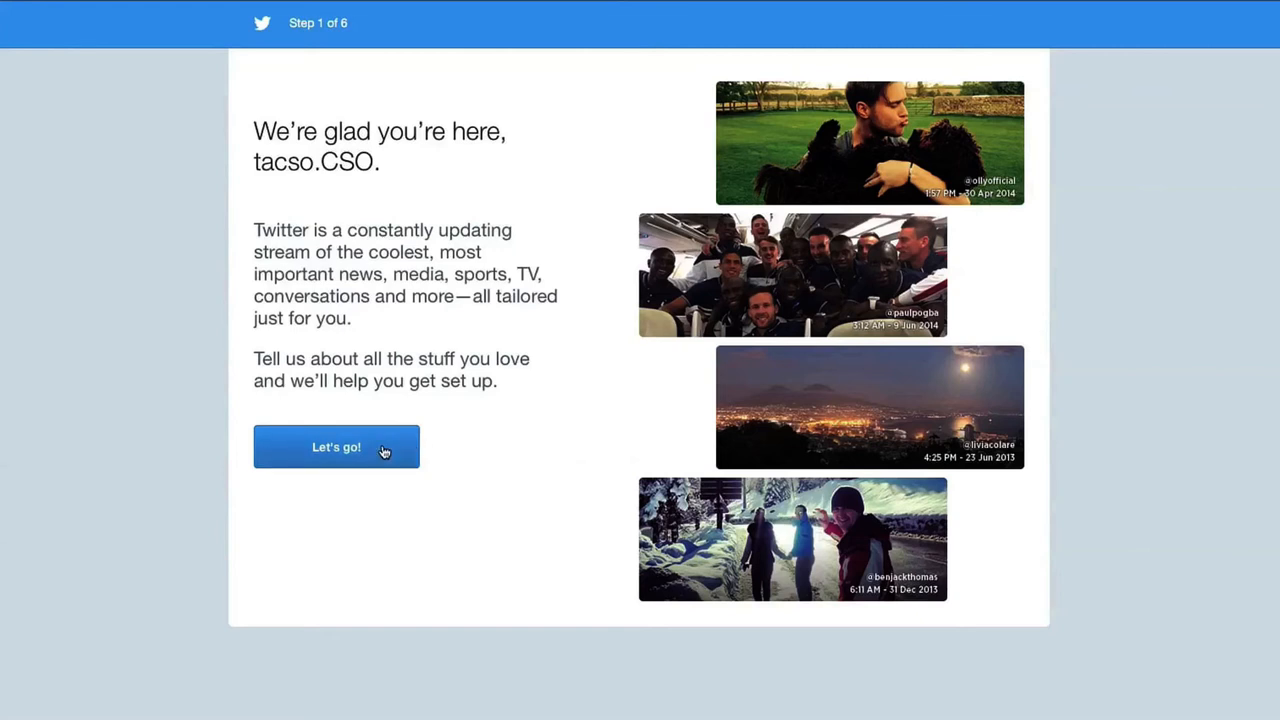
Start setup, choose Health and Books as interests and continue to suggested accounts
click(336, 446)
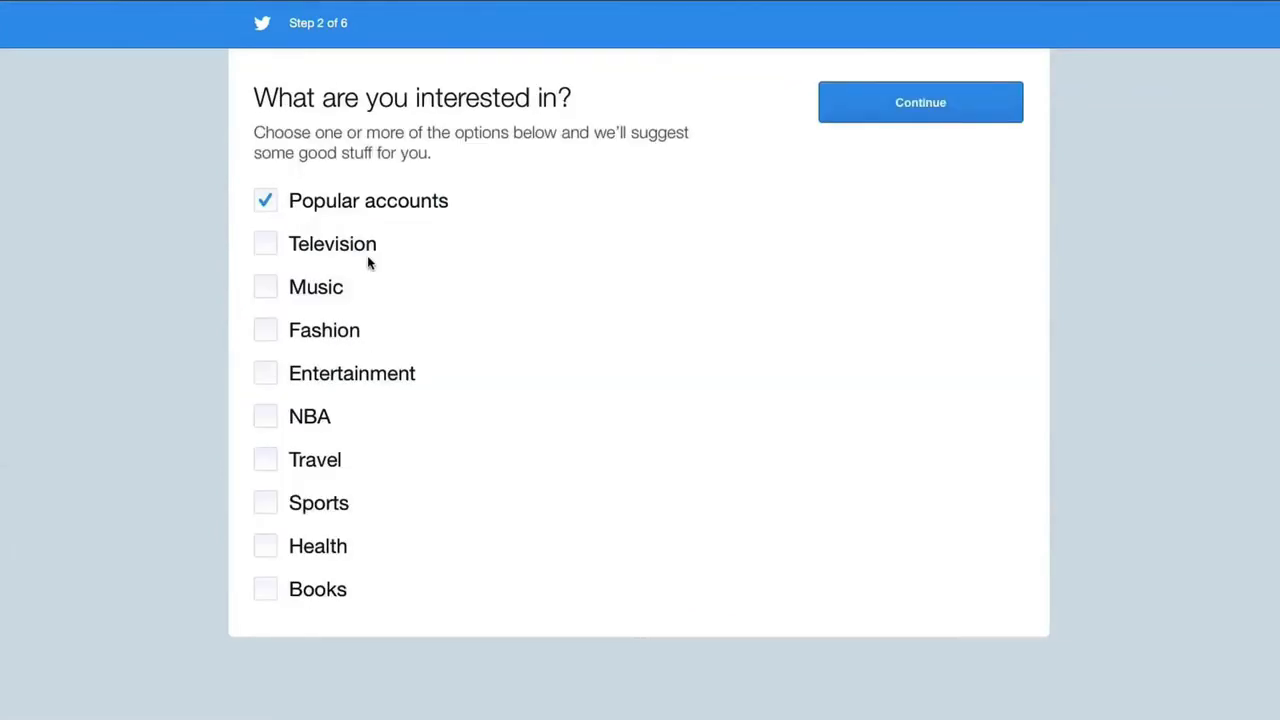
click(264, 544)
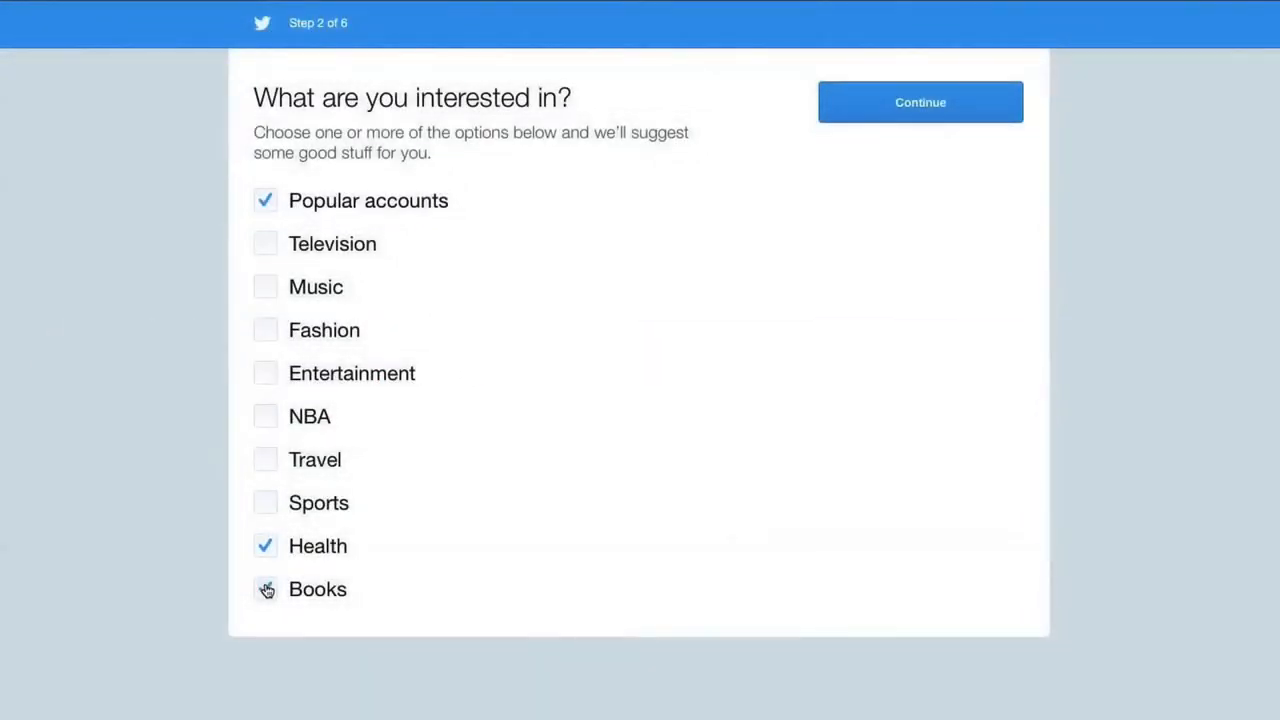
click(264, 588)
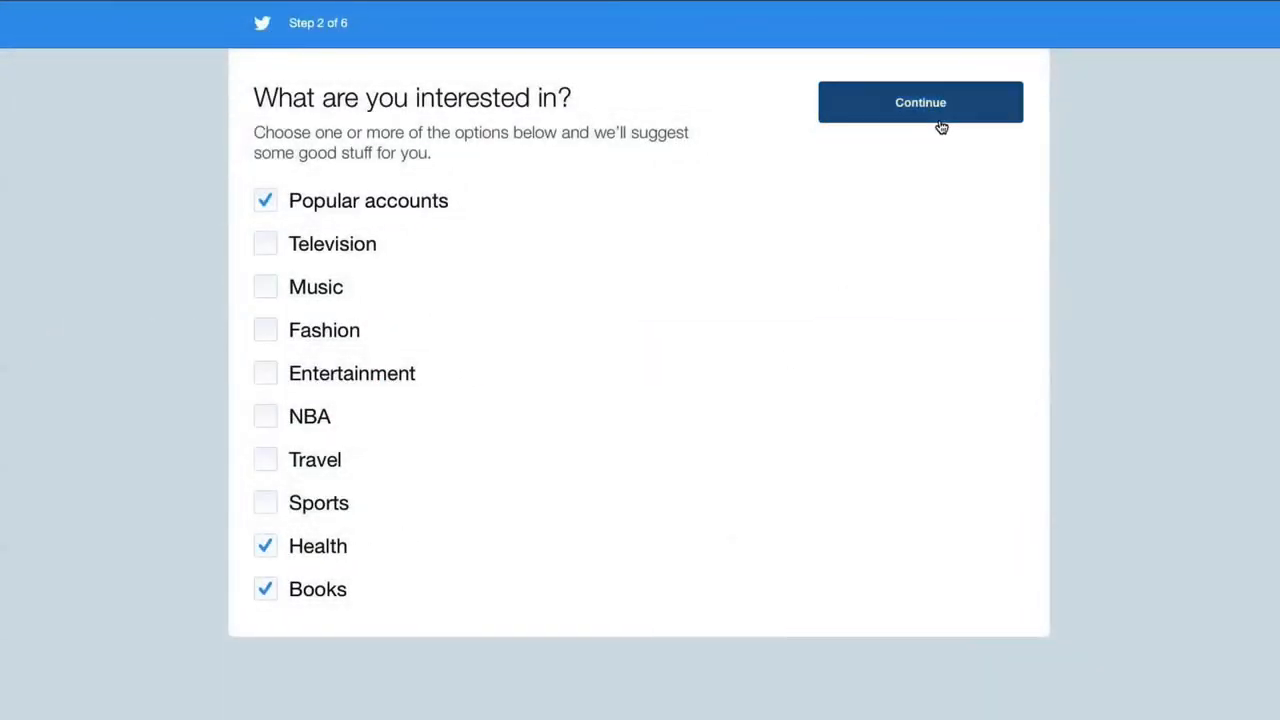
click(920, 102)
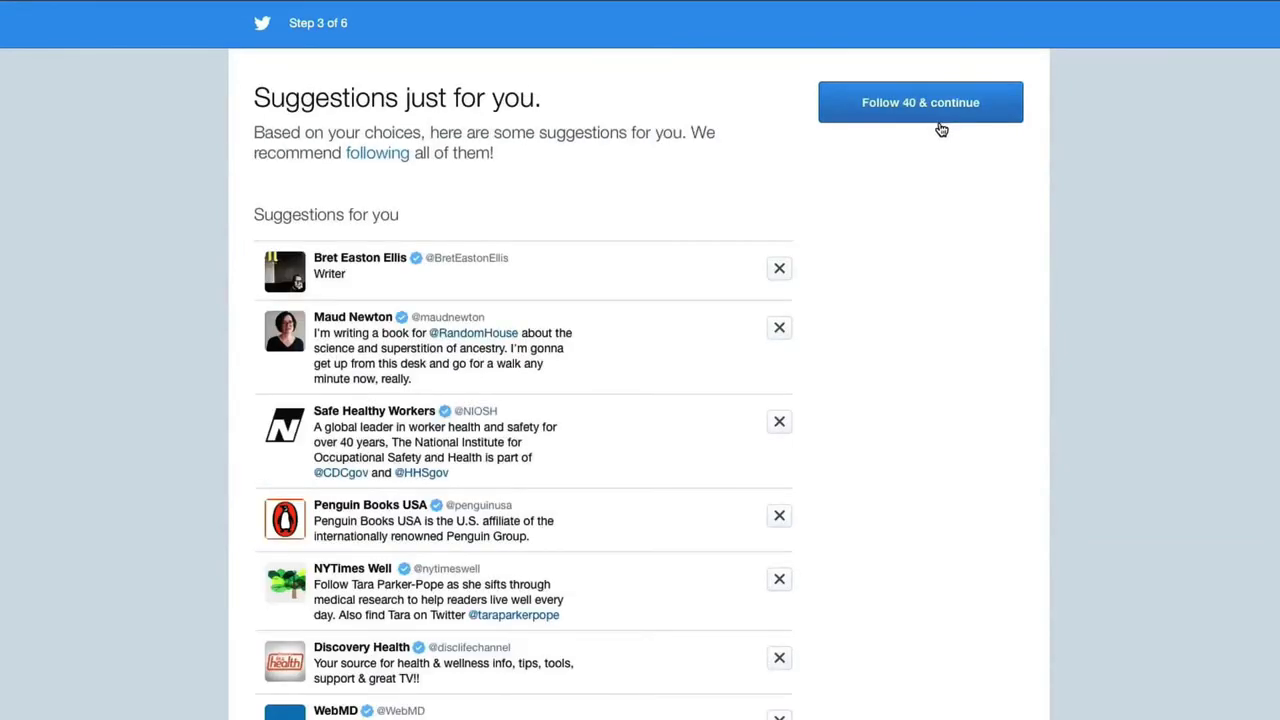
mouse_move(780, 330)
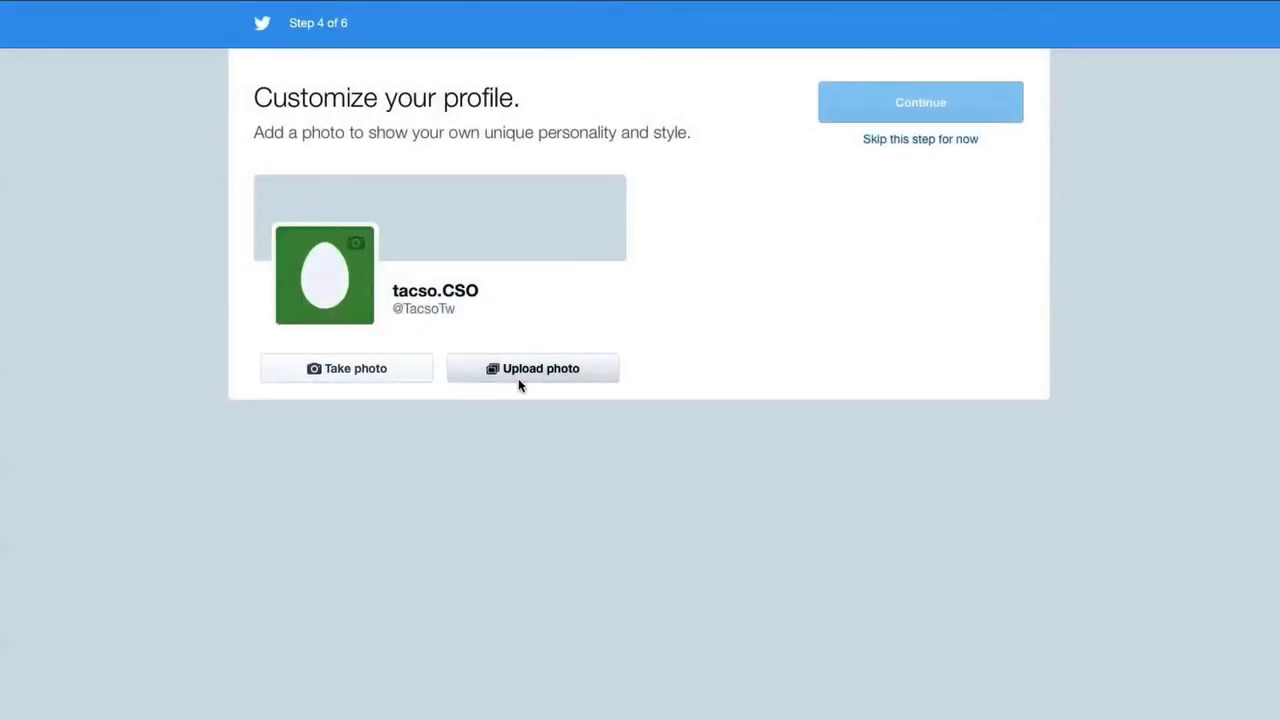
Upload pic_tacso_brochure.jpg from Downloads as the profile photo
click(532, 368)
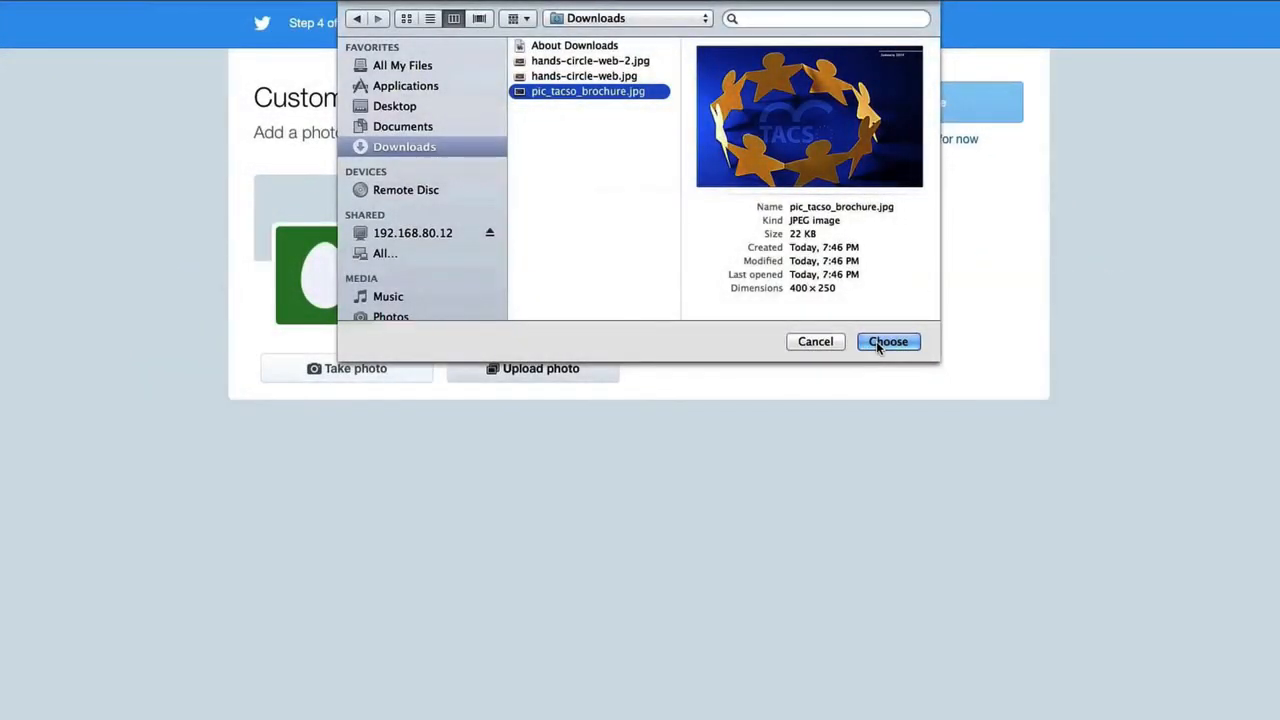
click(888, 340)
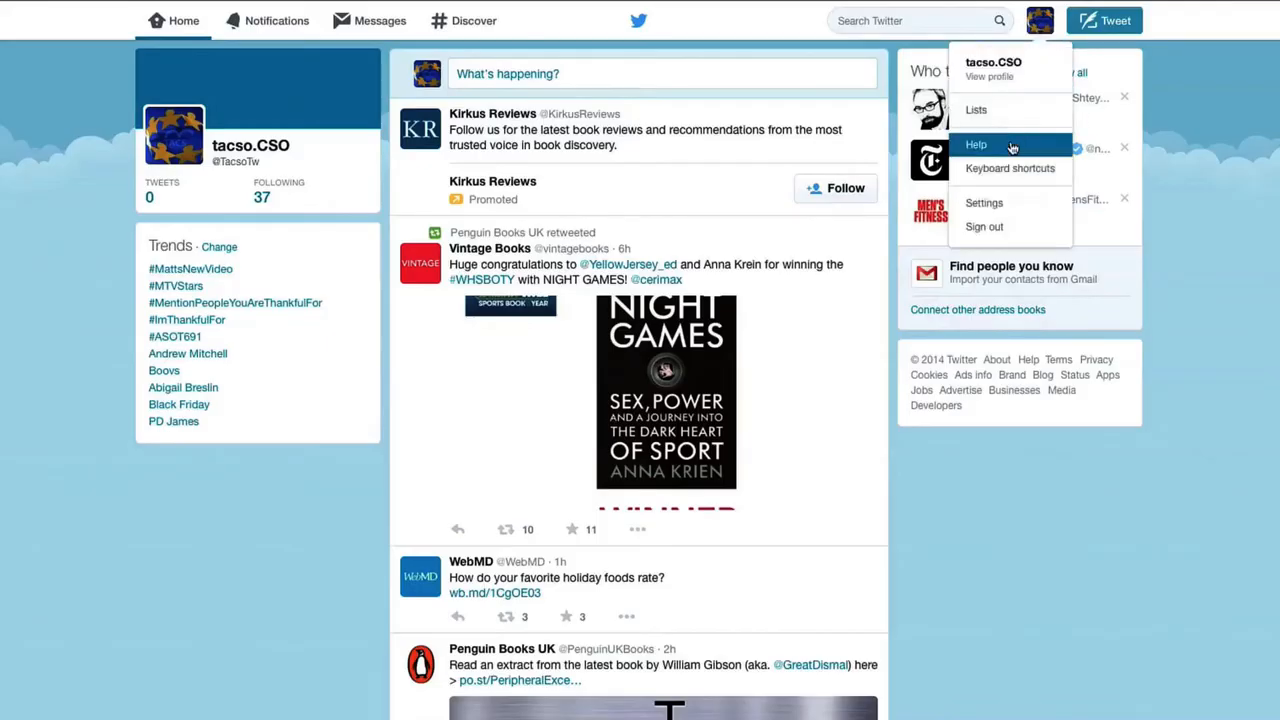
Set hands-circle-web.jpg as the profile header photo
click(988, 76)
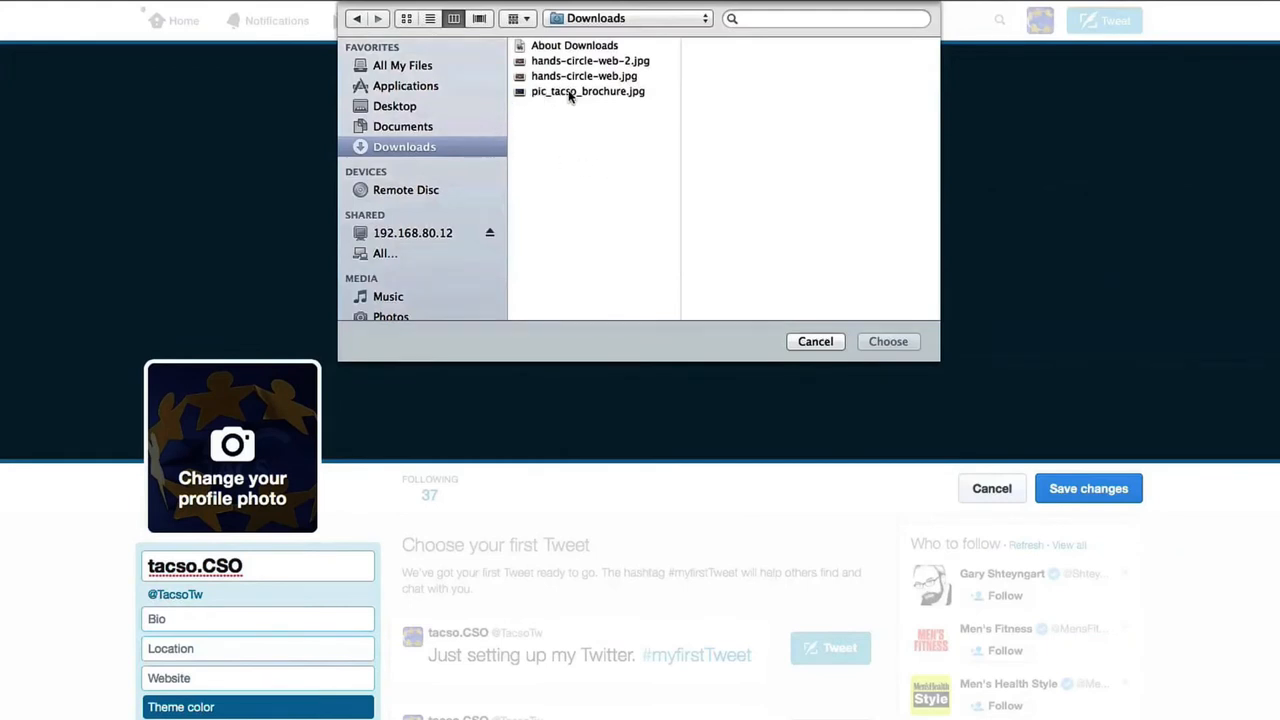
click(584, 76)
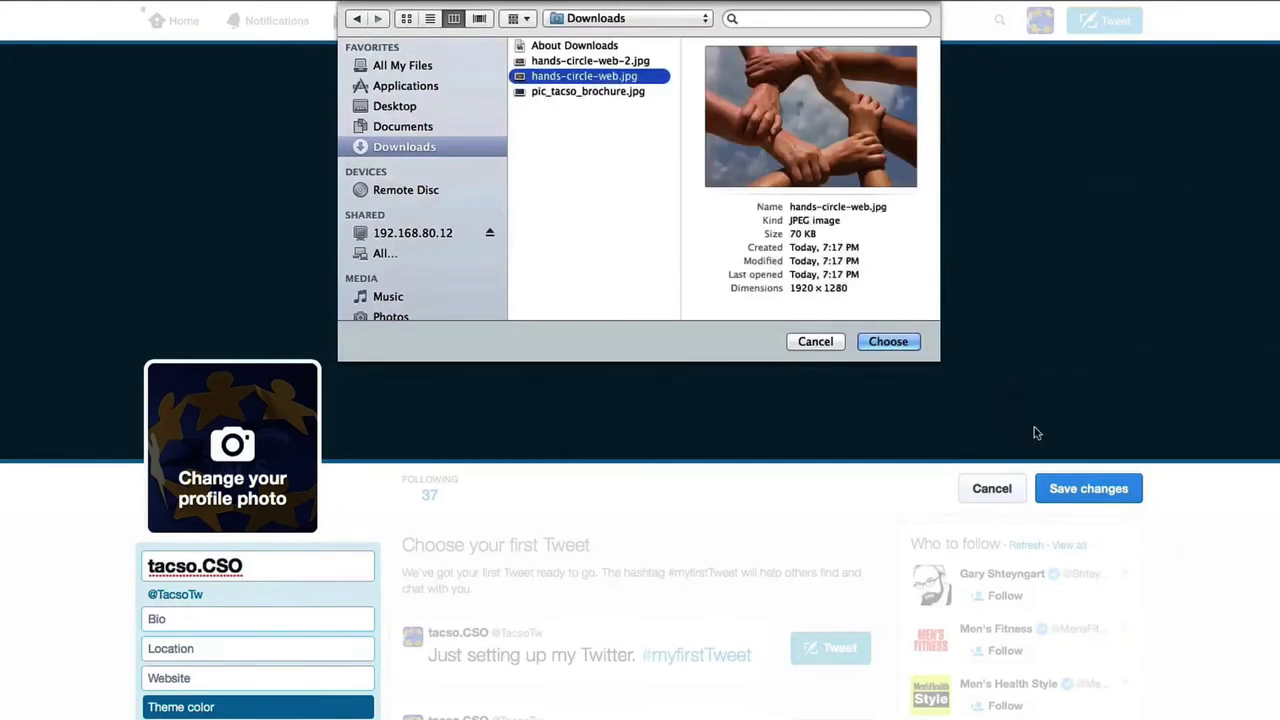
click(888, 340)
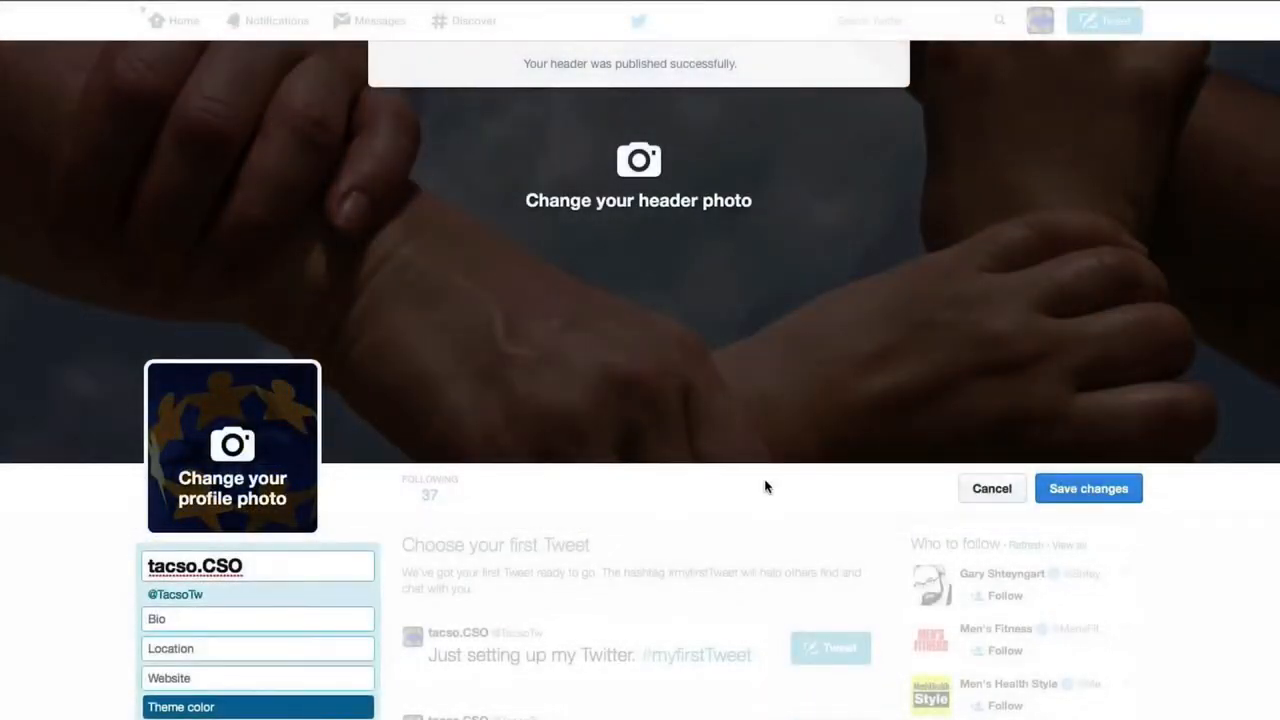
text(CSO)
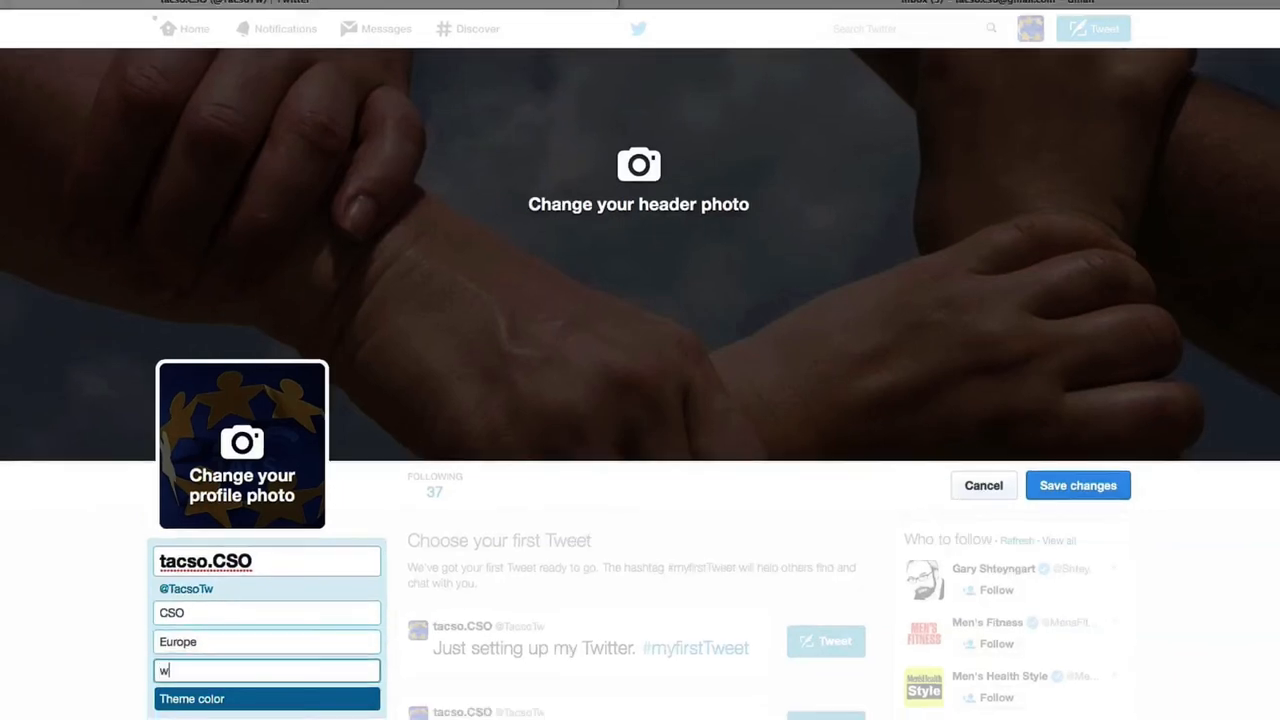
text(ww.tacso.org)
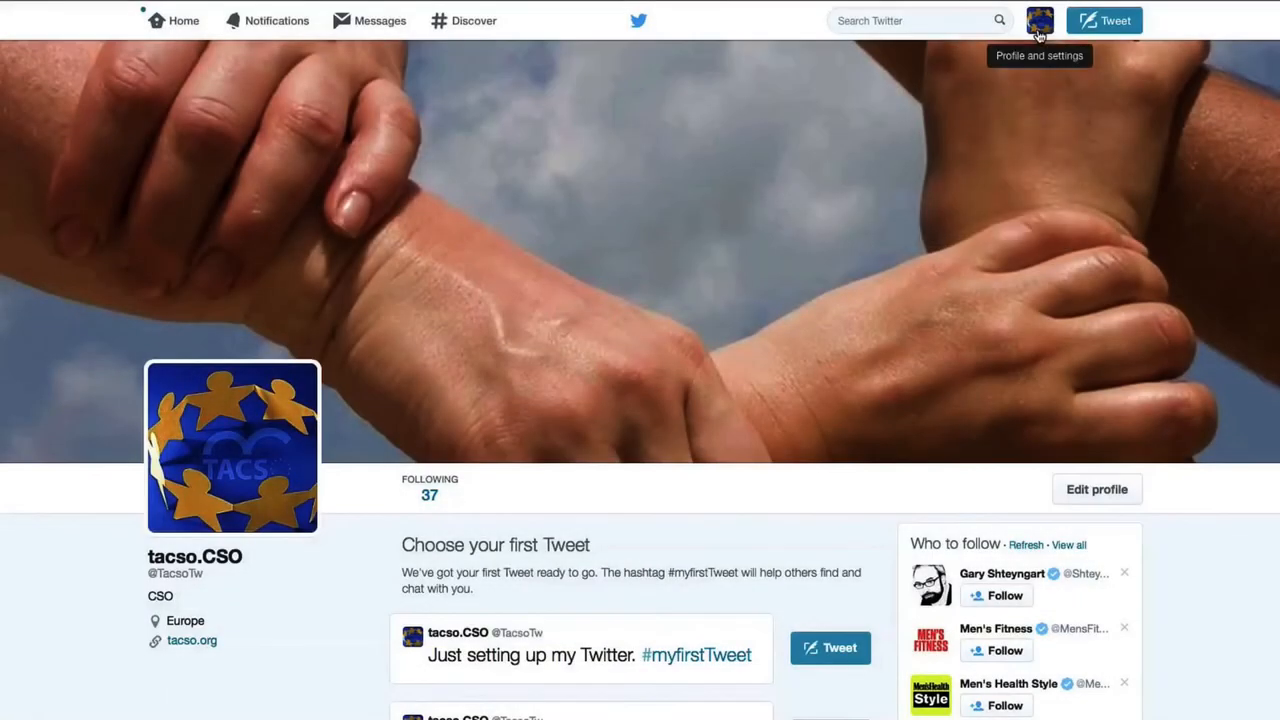
Go to Settings > Design and browse down to the dark background themes
click(1040, 20)
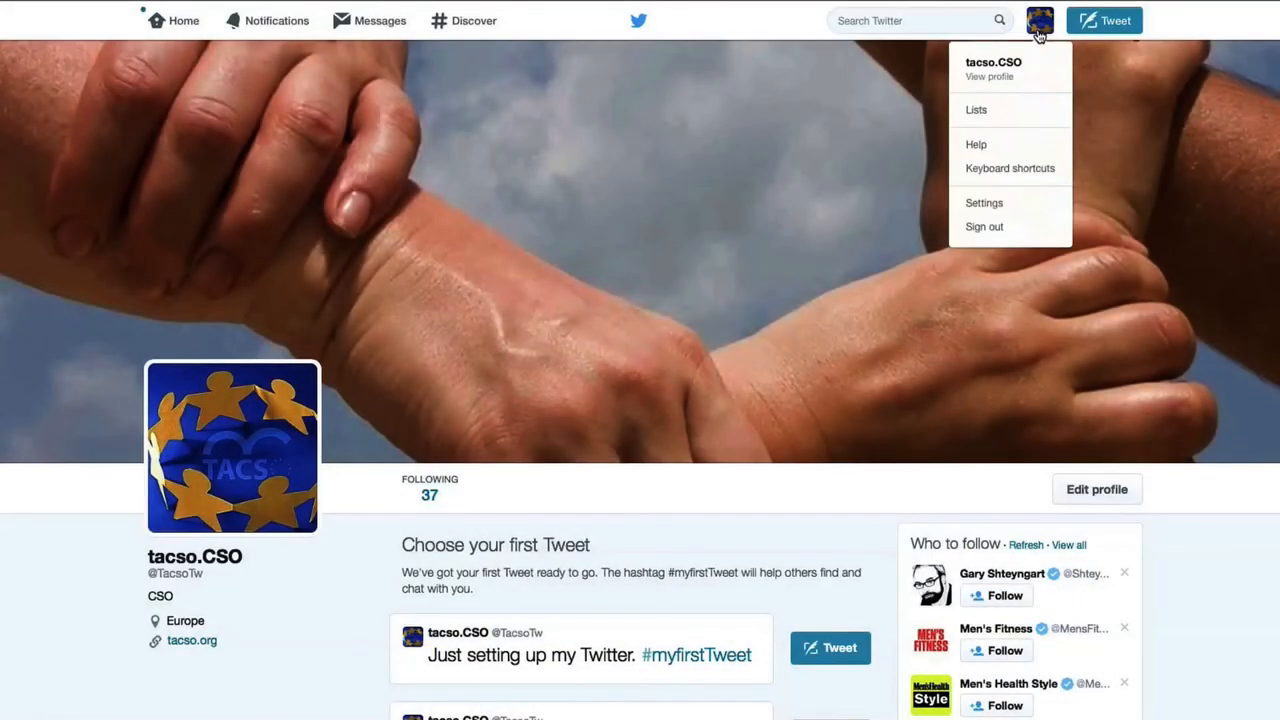
mouse_move(984, 204)
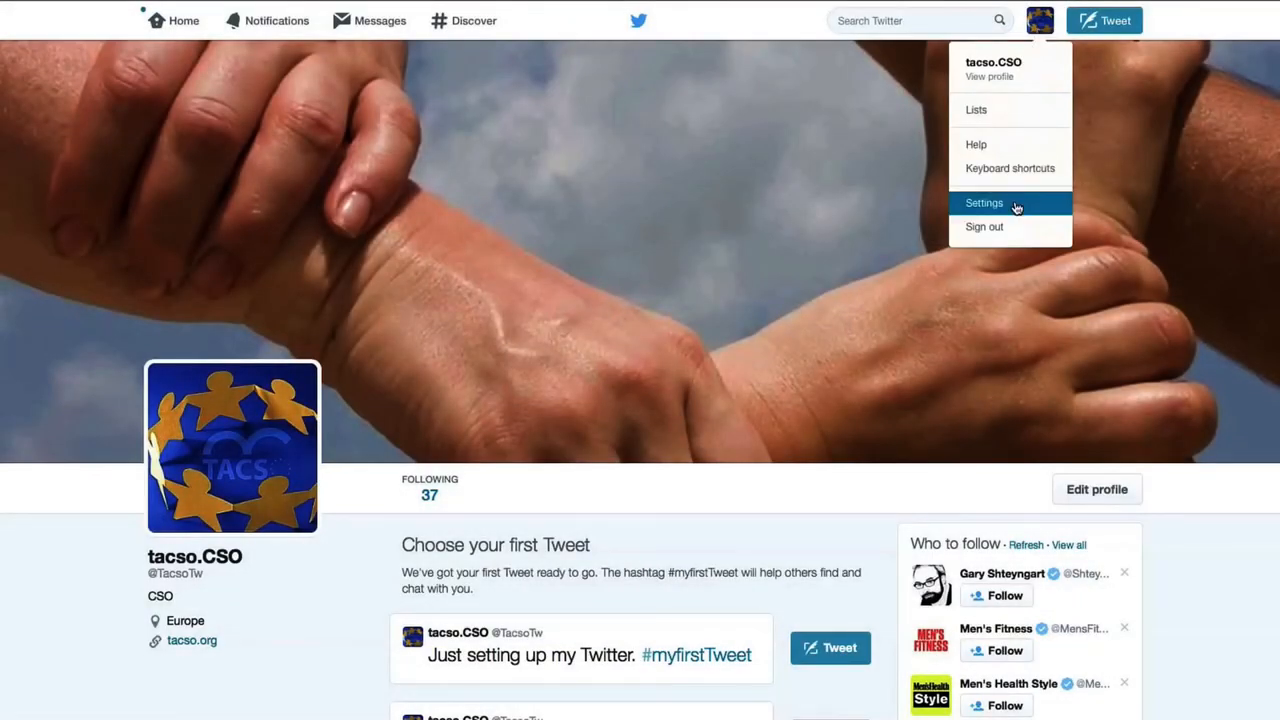
click(984, 204)
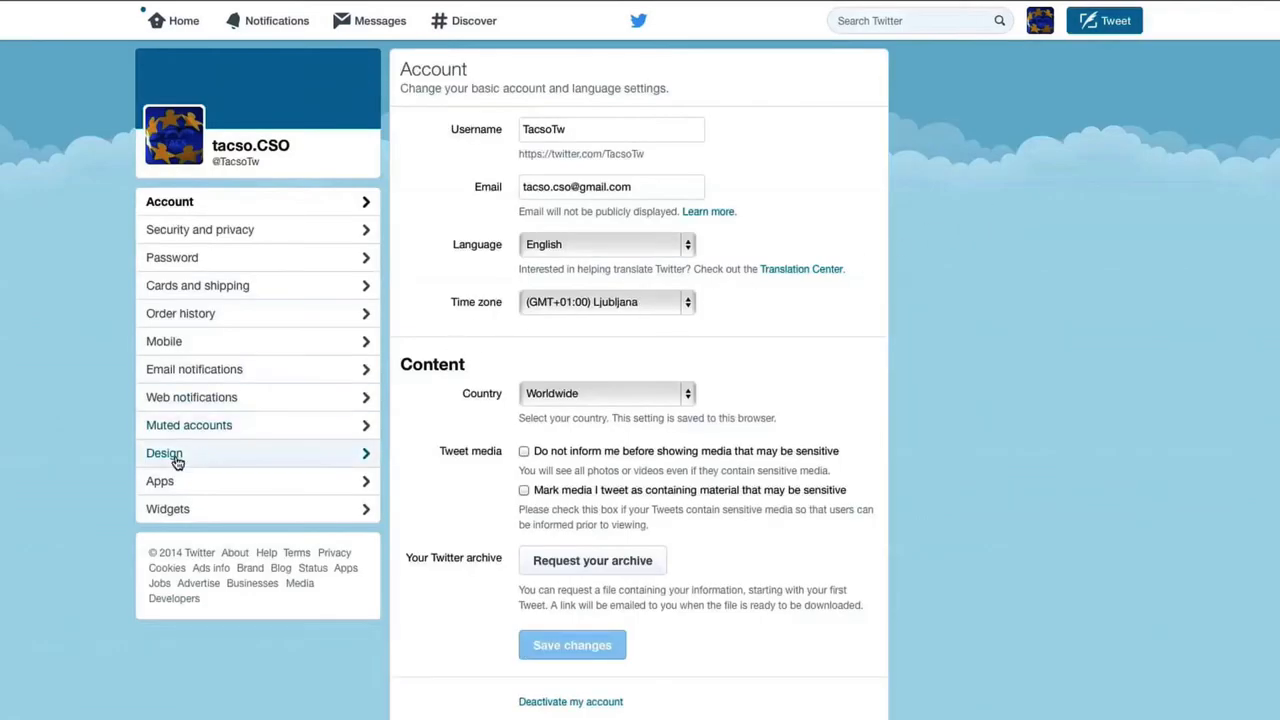
click(164, 452)
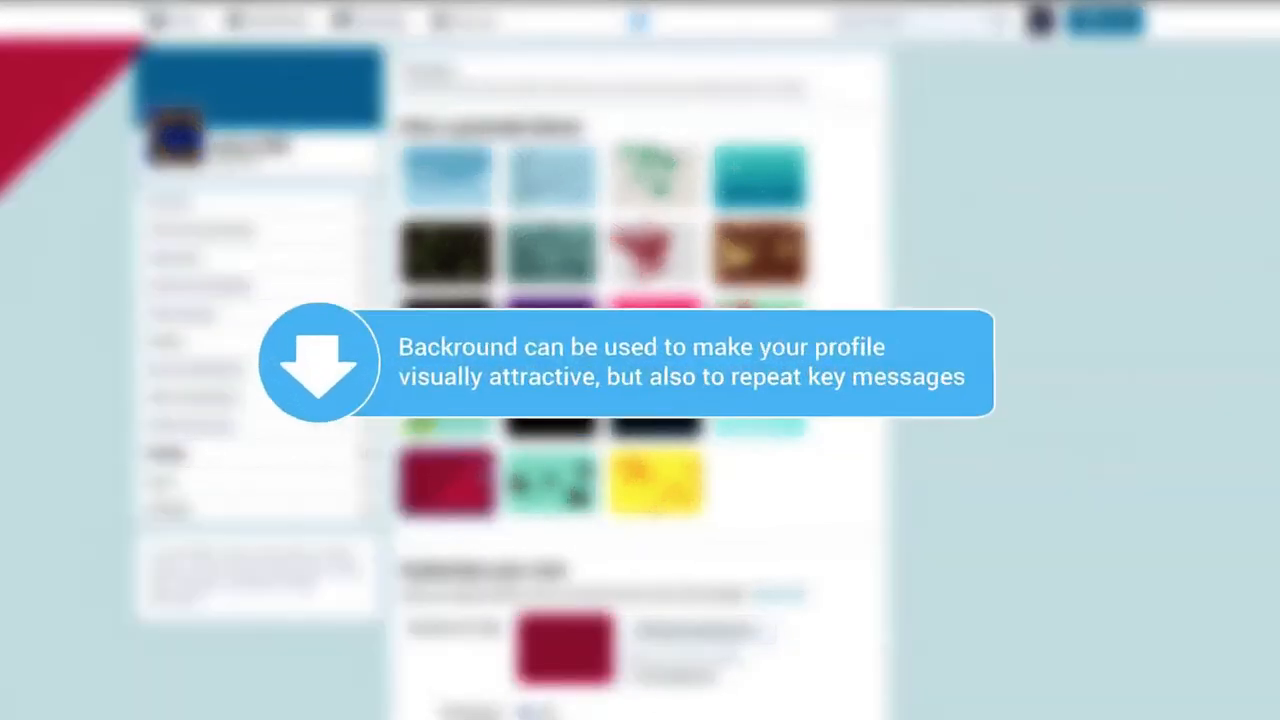
scroll(down, 3)
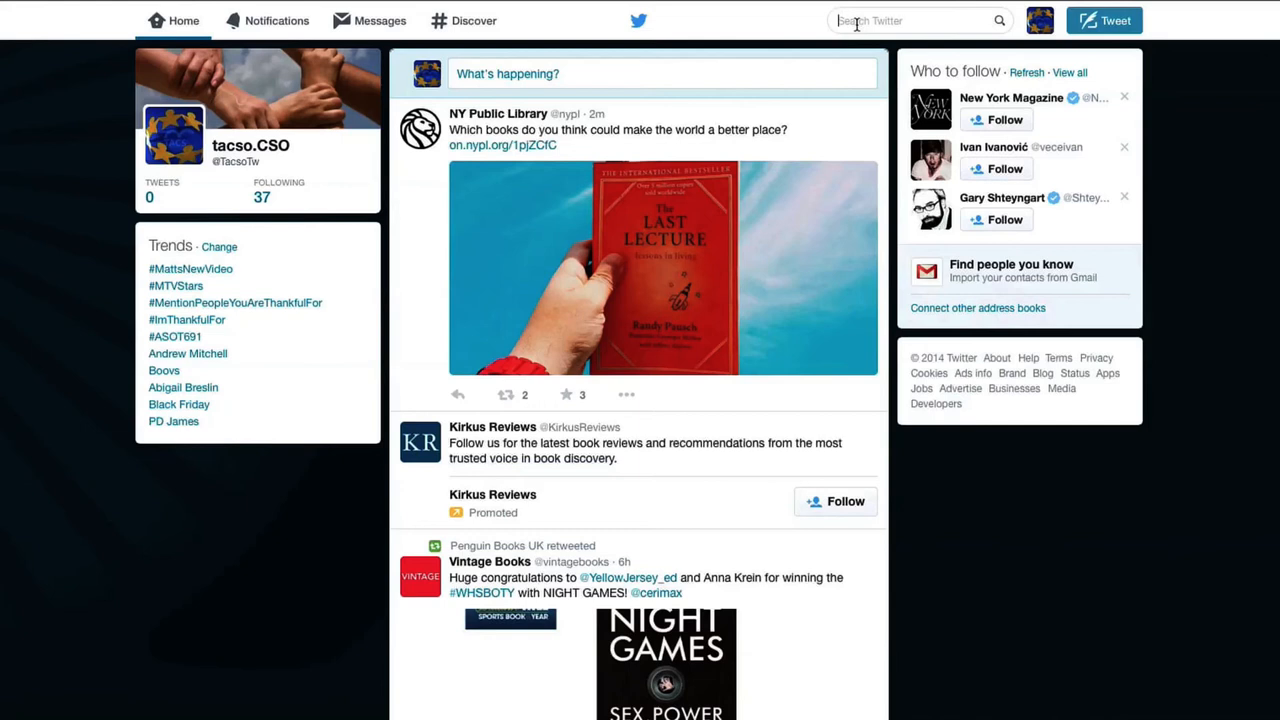
Search Twitter for #civilrights and look through the results
text(#civ)
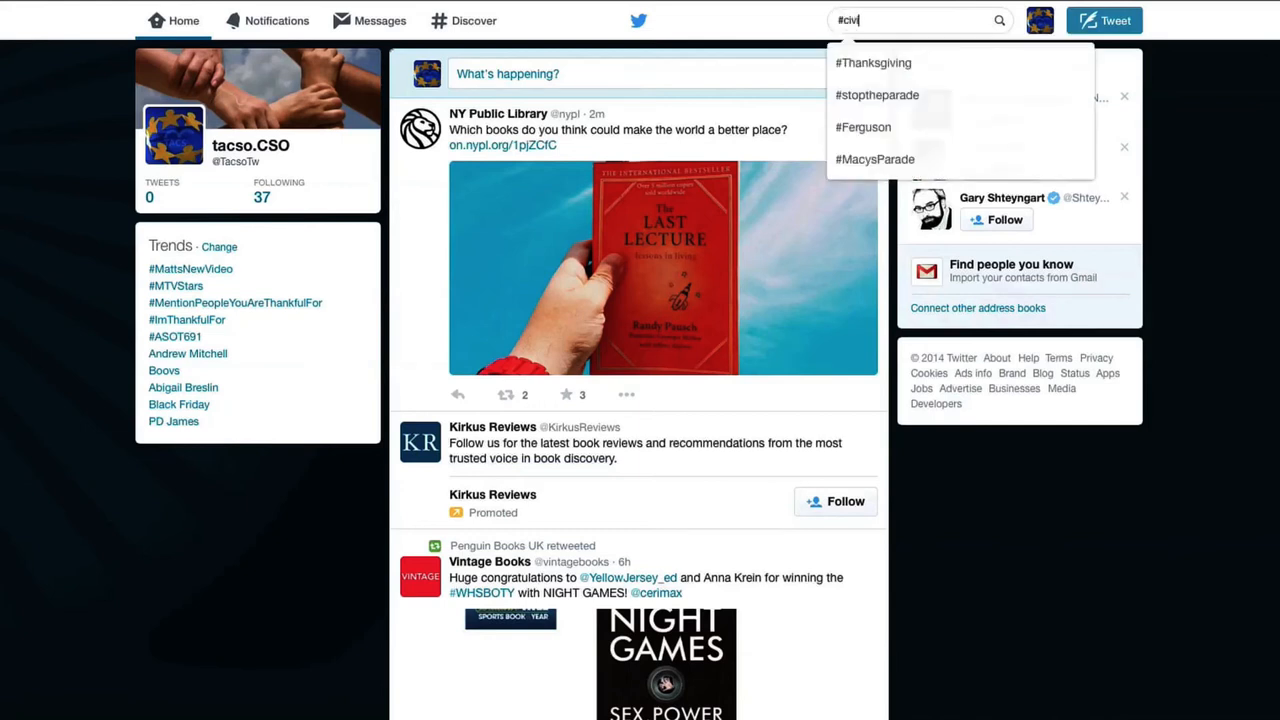
text(ilrights)
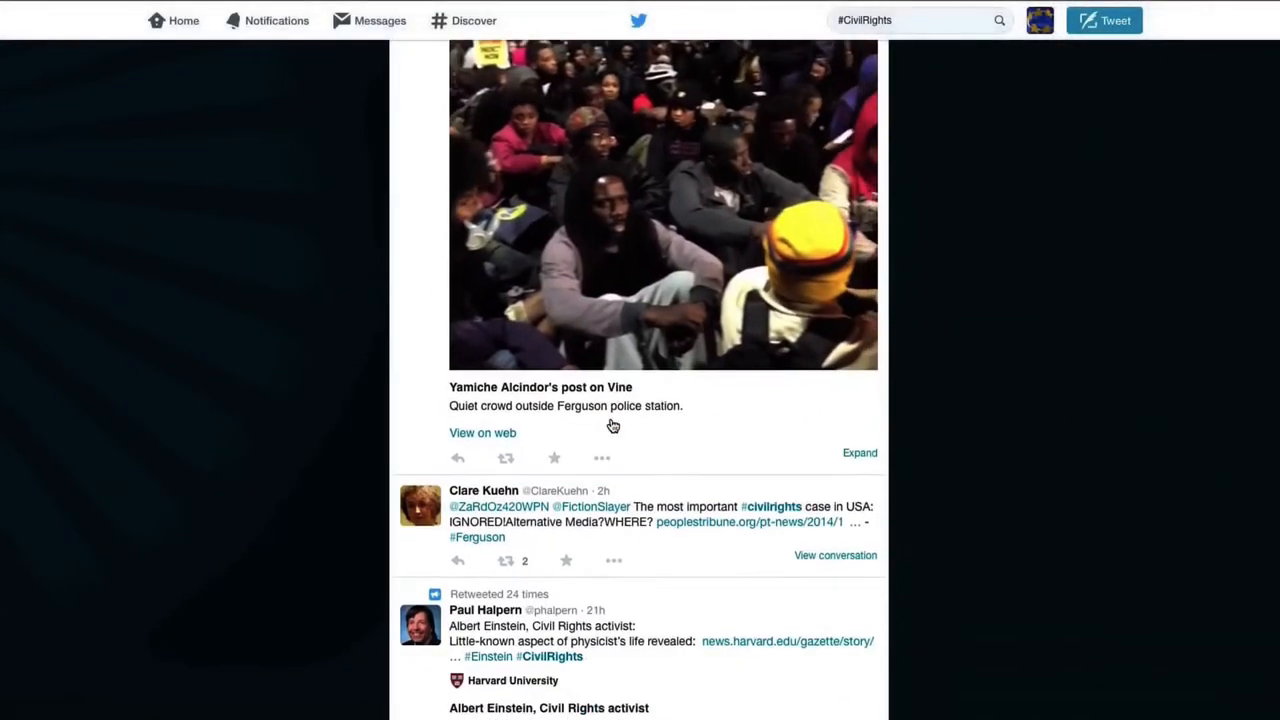
scroll(down, 3)
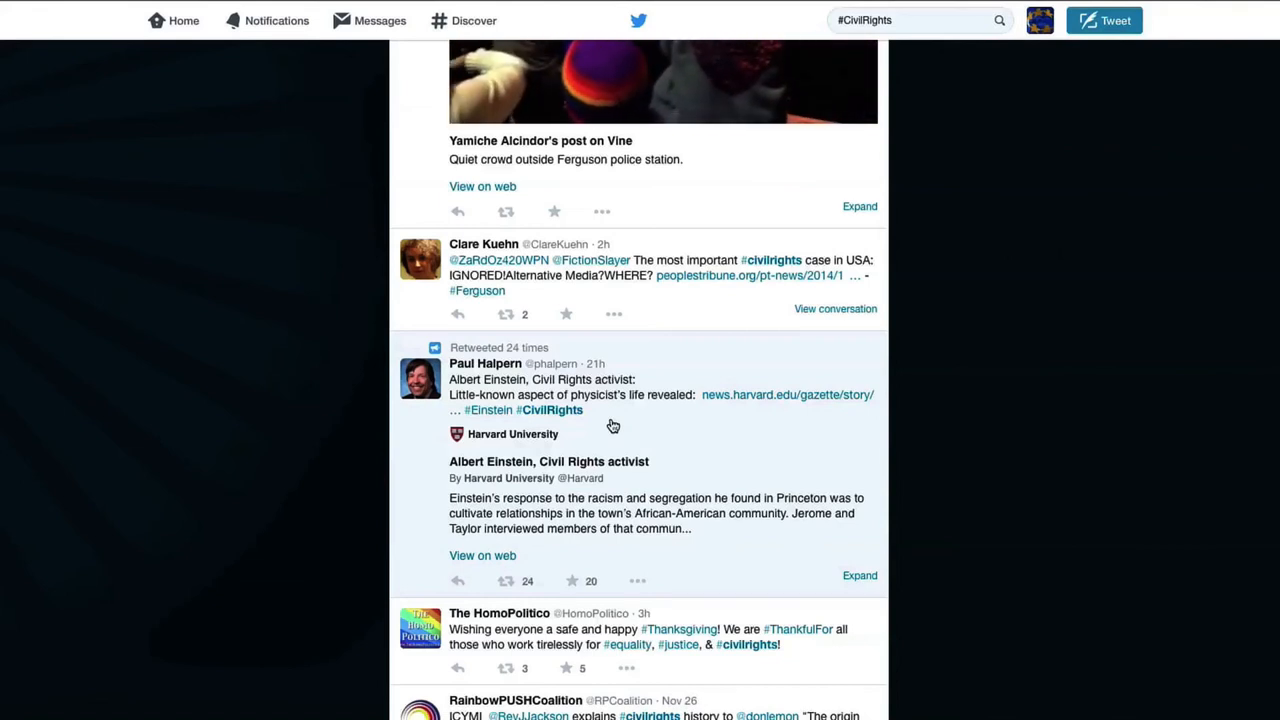
scroll(up, 3)
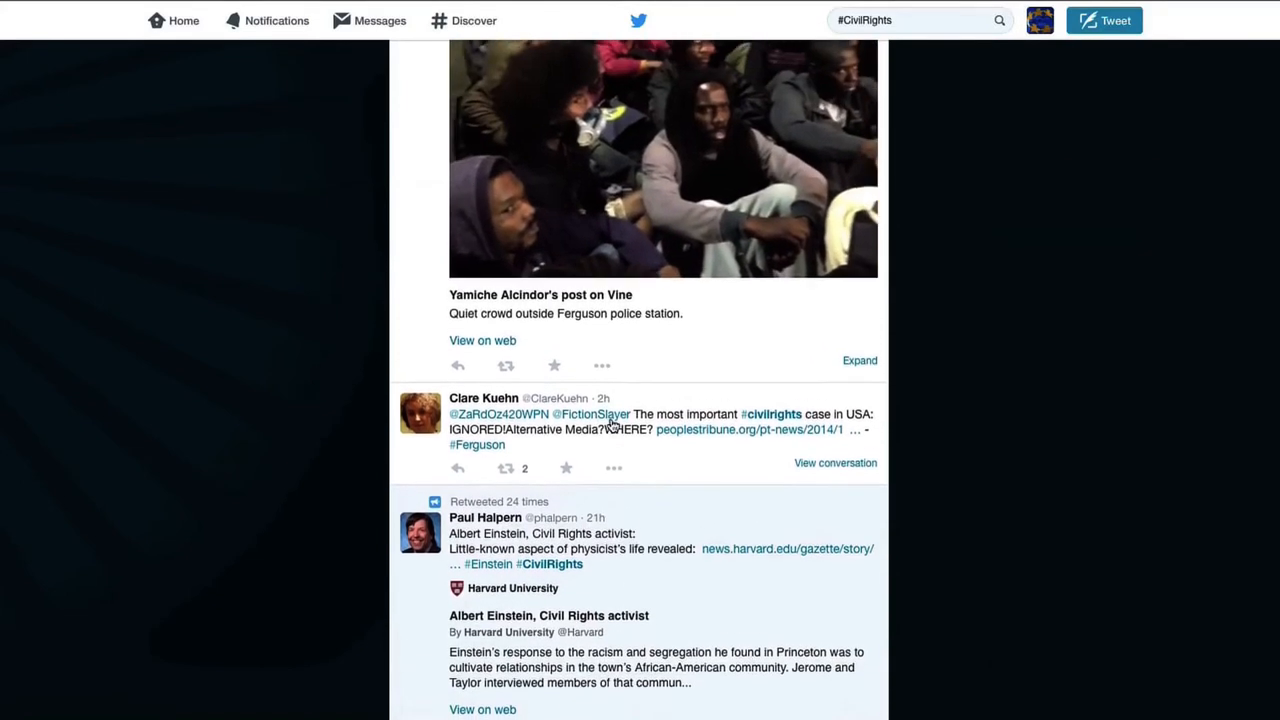
scroll(down, 3)
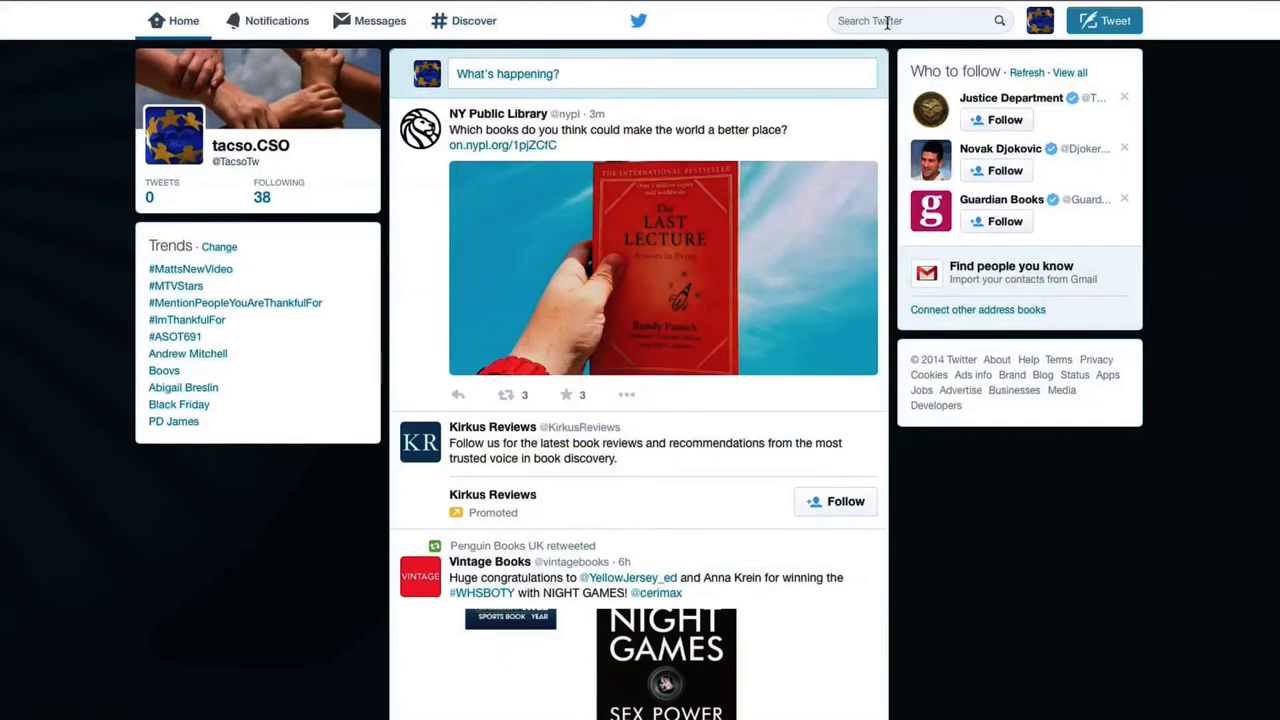
Check Direct messages, then start a new tweet in the What's happening? box
click(368, 20)
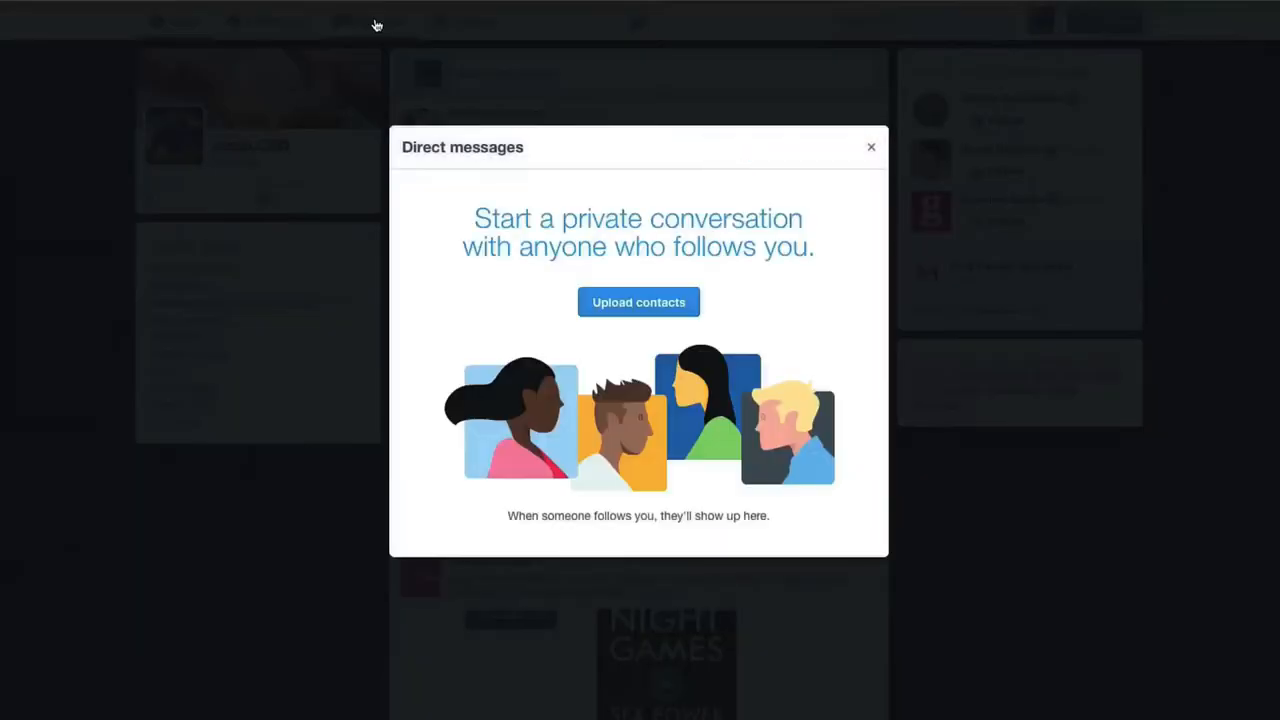
mouse_move(584, 294)
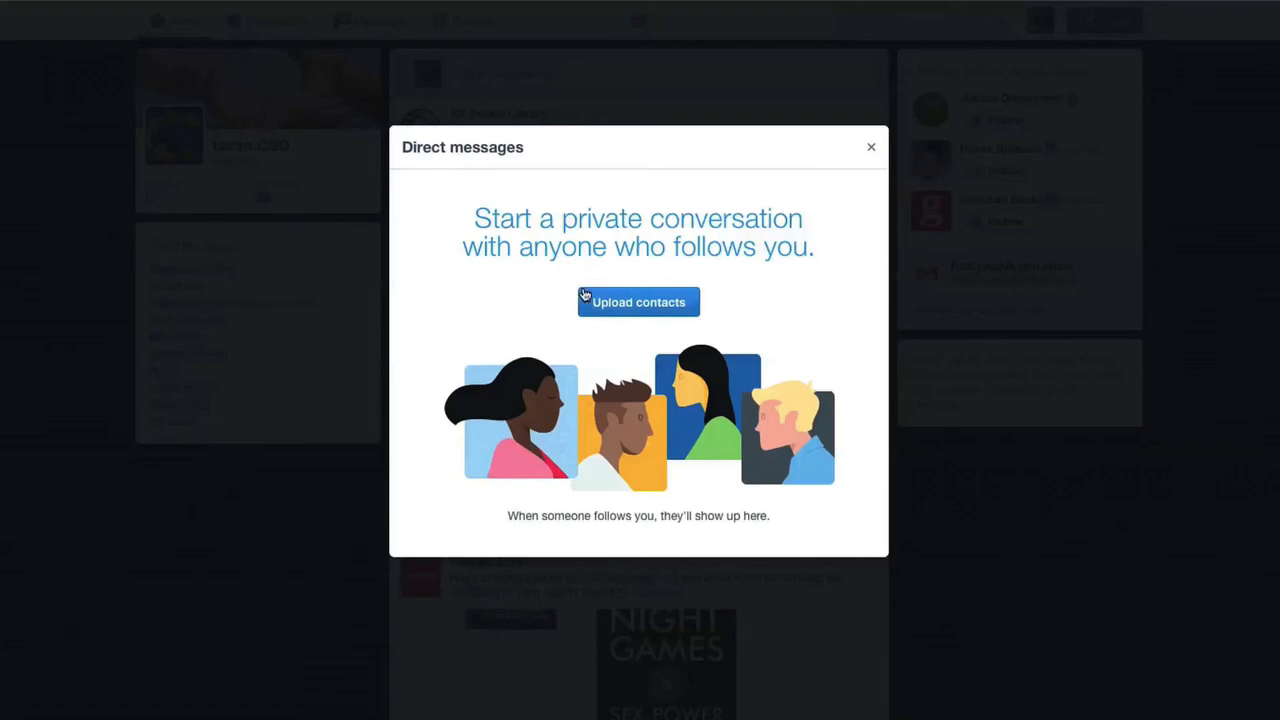
click(870, 148)
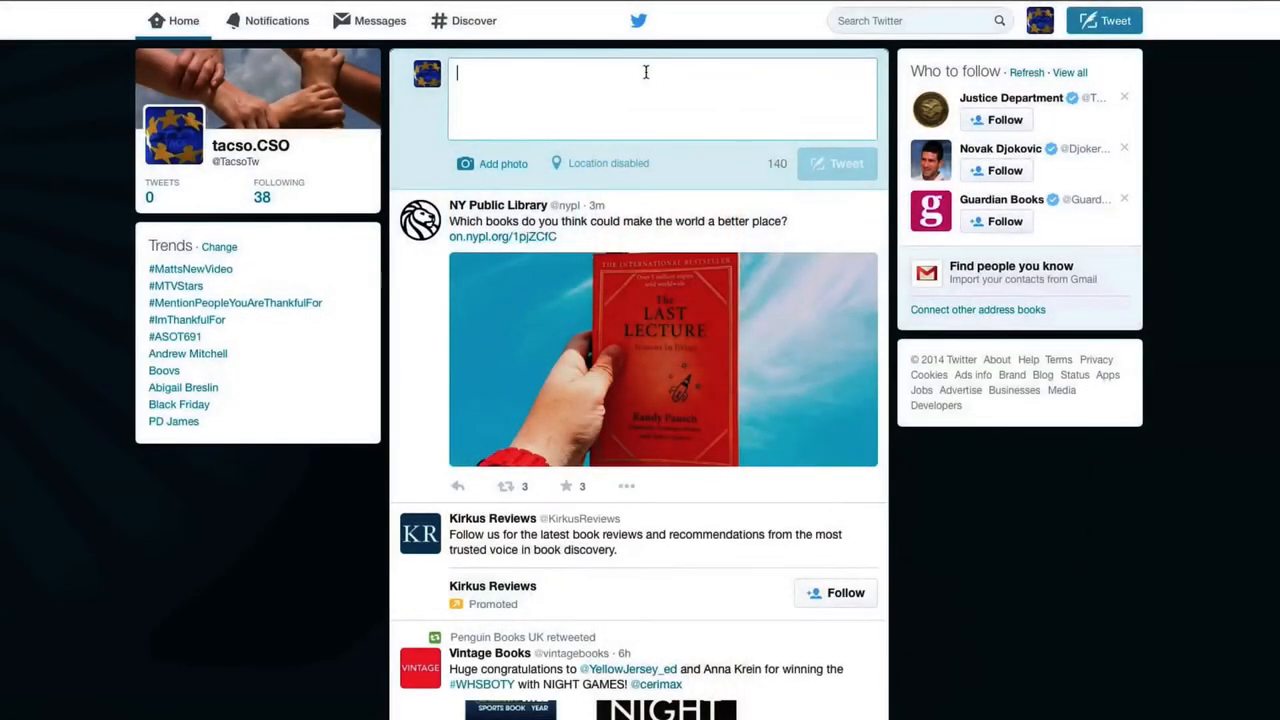
Write the tweet text "Our first" in the compose box
text(Our first)
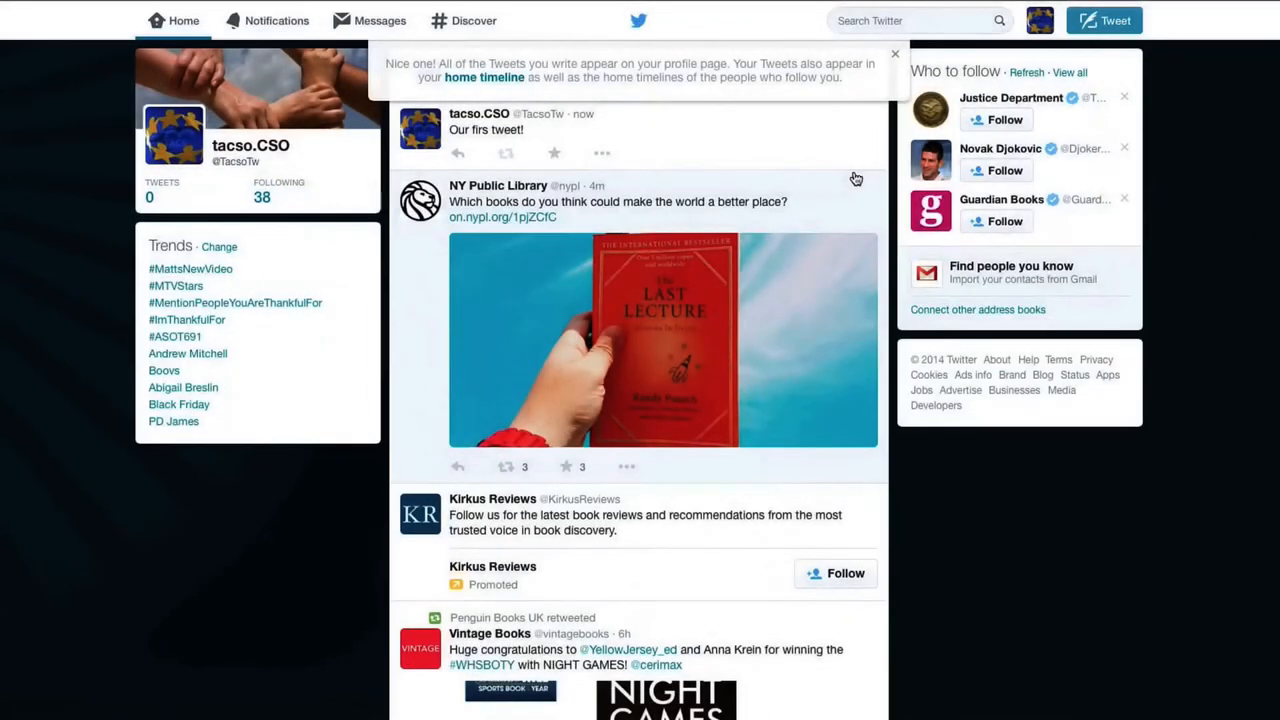
mouse_move(684, 188)
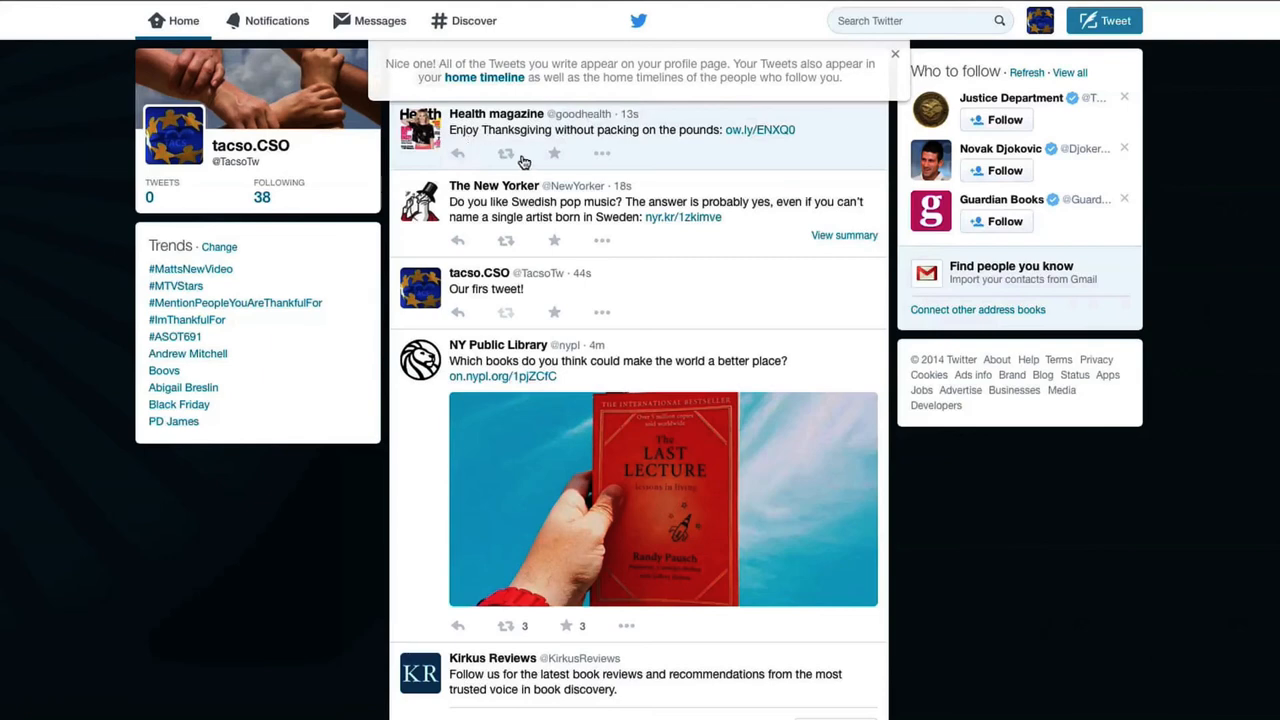
mouse_move(506, 152)
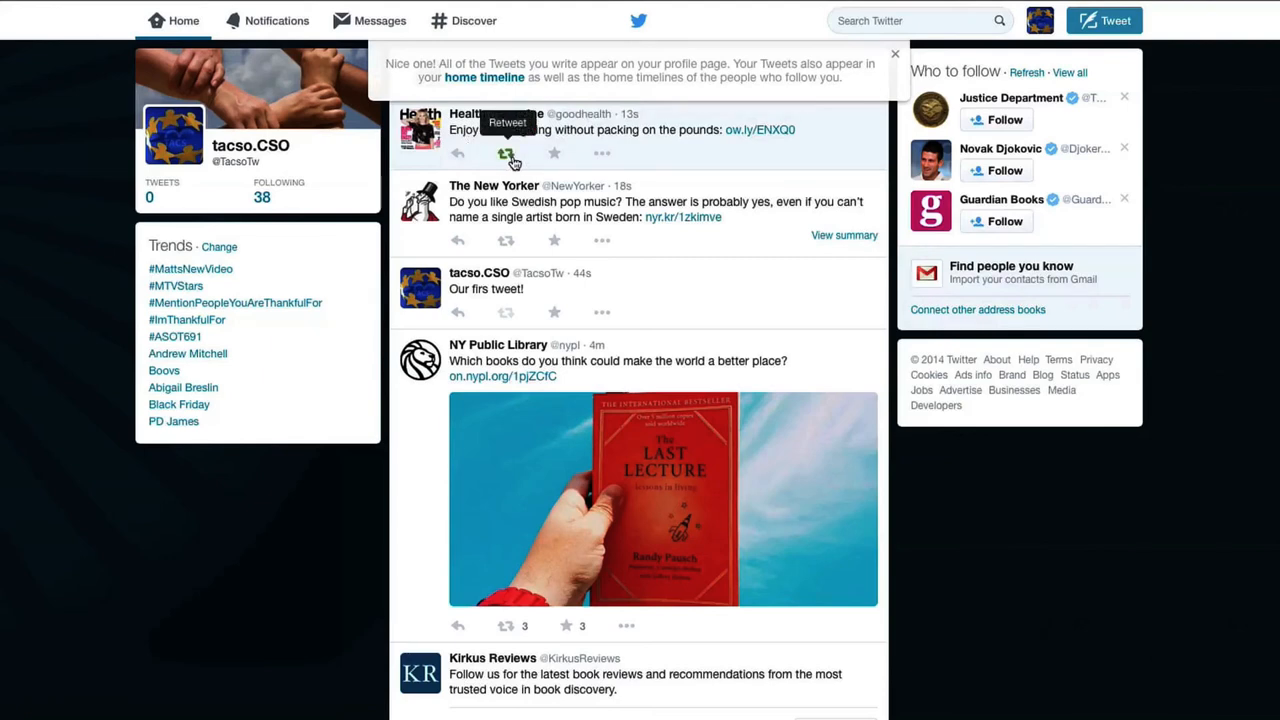